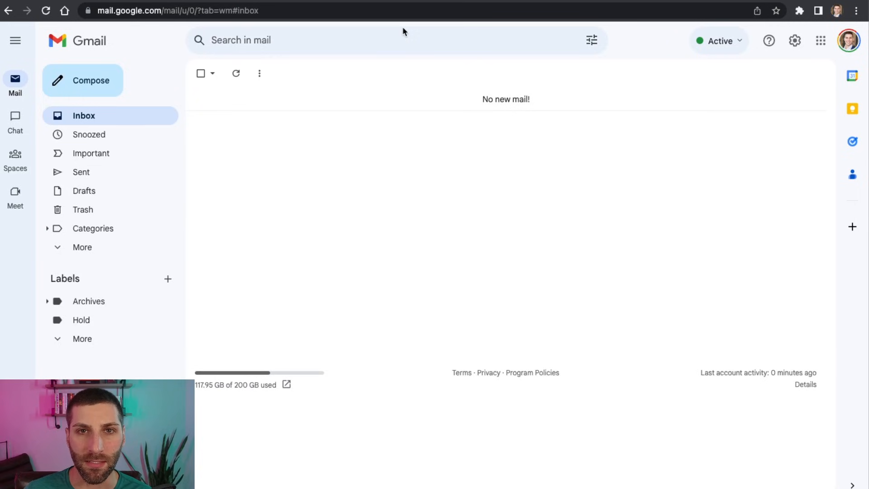
pyautogui.moveTo(769, 72)
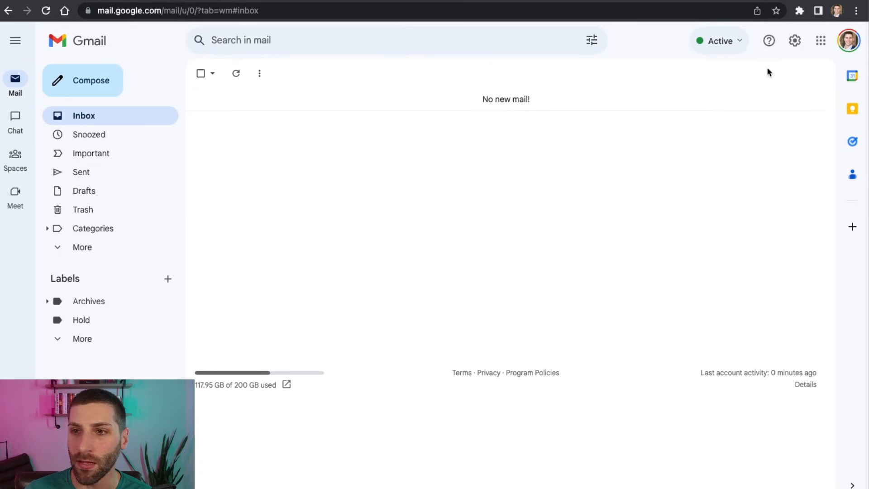
# Open the account menu from the profile picture in Gmail's top-right corner
pyautogui.click(847, 41)
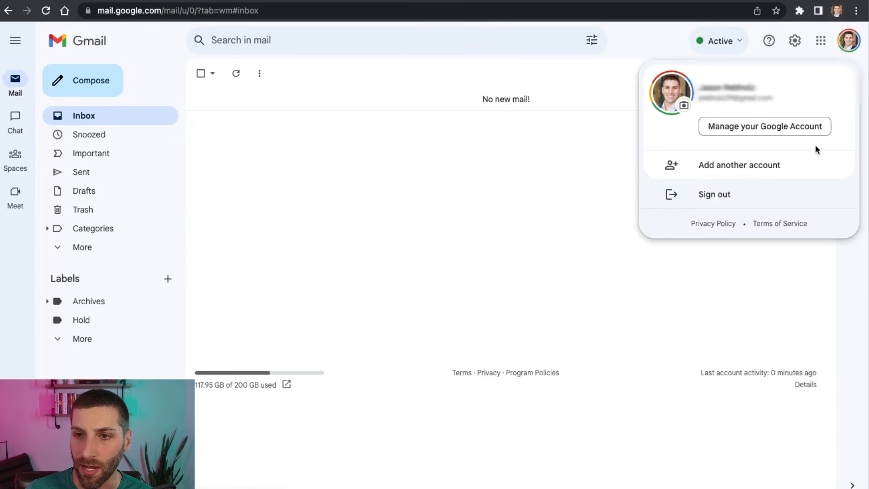
pyautogui.moveTo(790, 132)
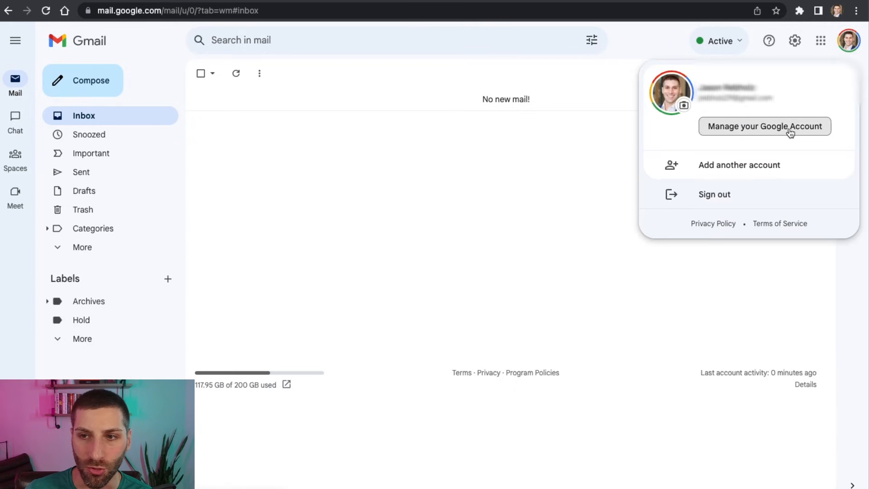
# Go to 'Manage your Google Account', then Security, and scroll to 'How you sign in to Google'
pyautogui.click(765, 126)
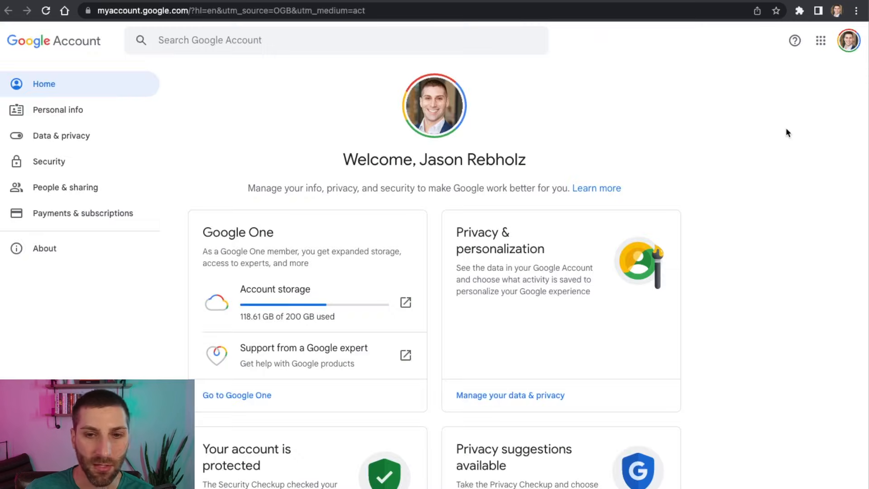
pyautogui.moveTo(103, 186)
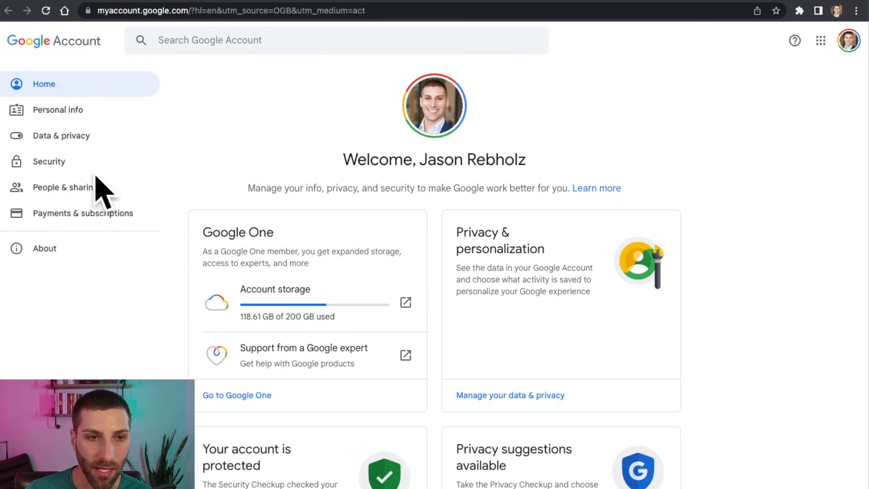
pyautogui.moveTo(49, 161)
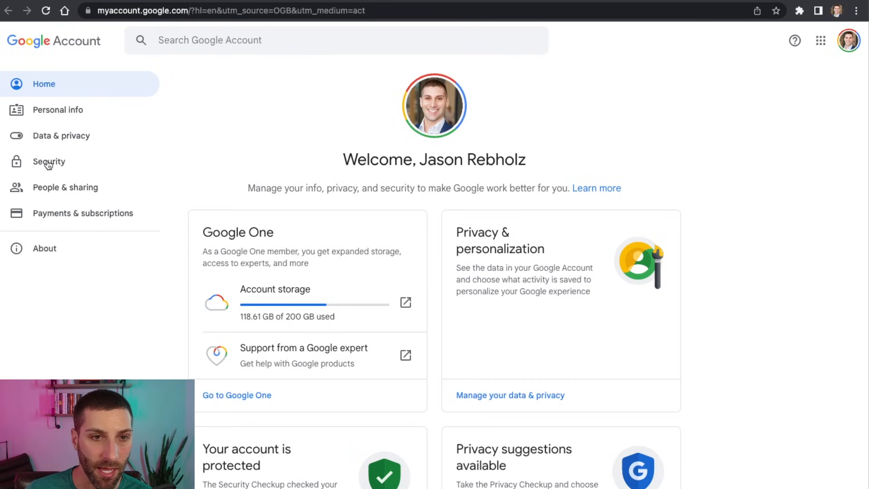
pyautogui.click(49, 162)
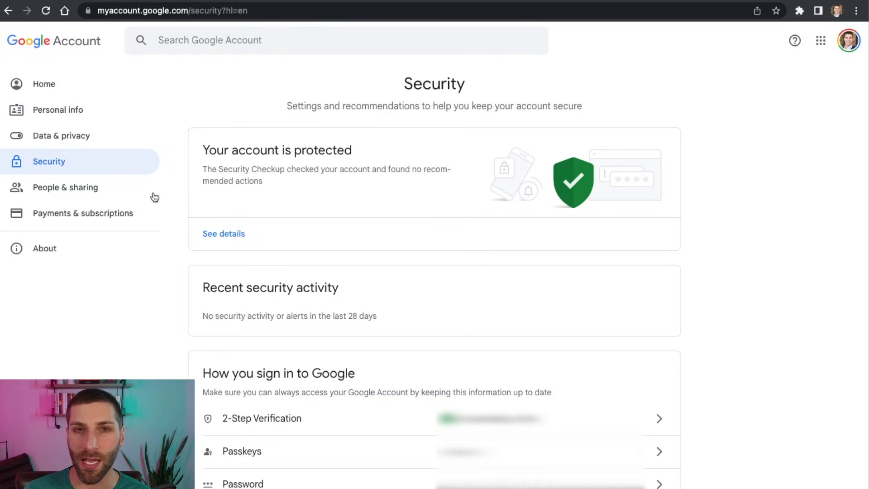
pyautogui.moveTo(275, 241)
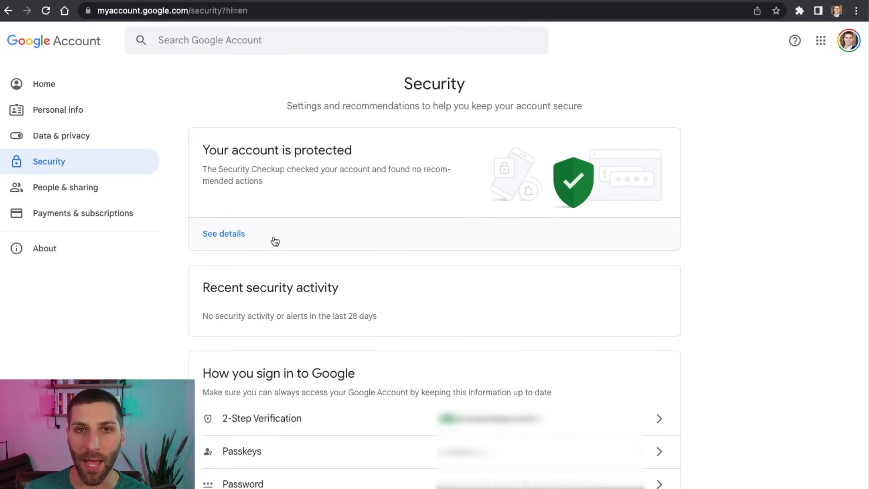
pyautogui.scroll(-3)
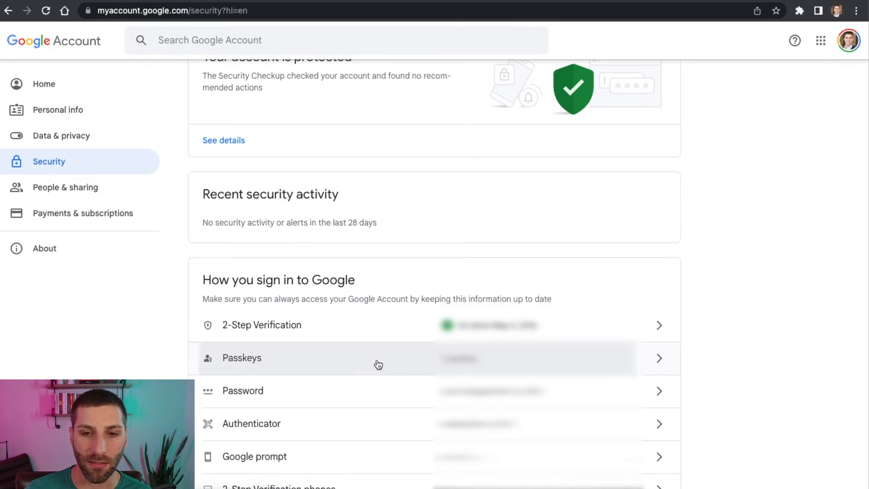
# Open the Passkeys row under 'How you sign in to Google'
pyautogui.click(379, 358)
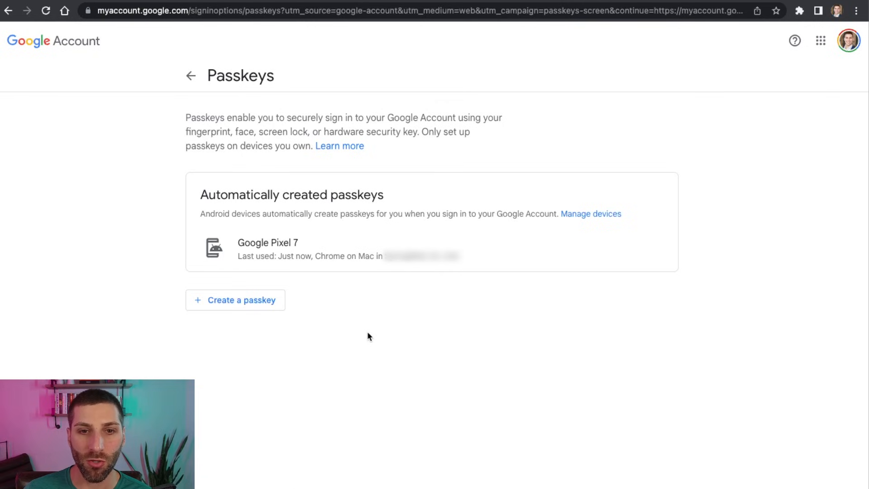
pyautogui.moveTo(366, 333)
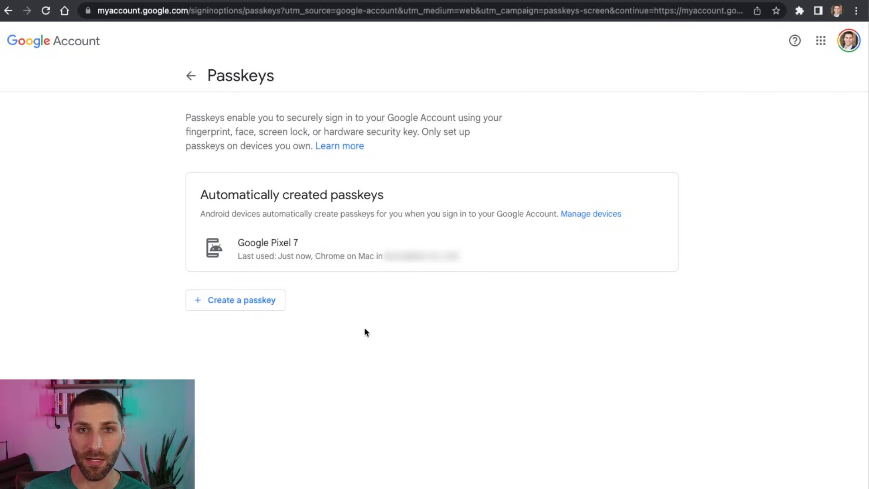
pyautogui.moveTo(364, 137)
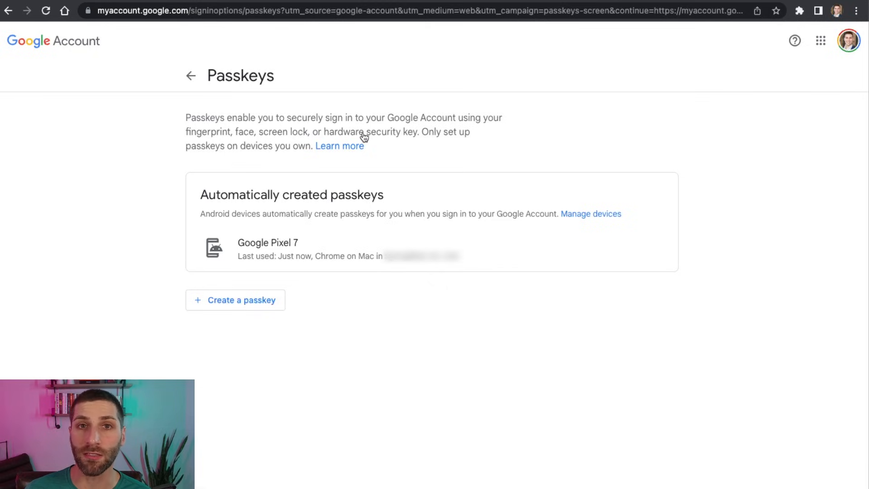
pyautogui.moveTo(208, 211)
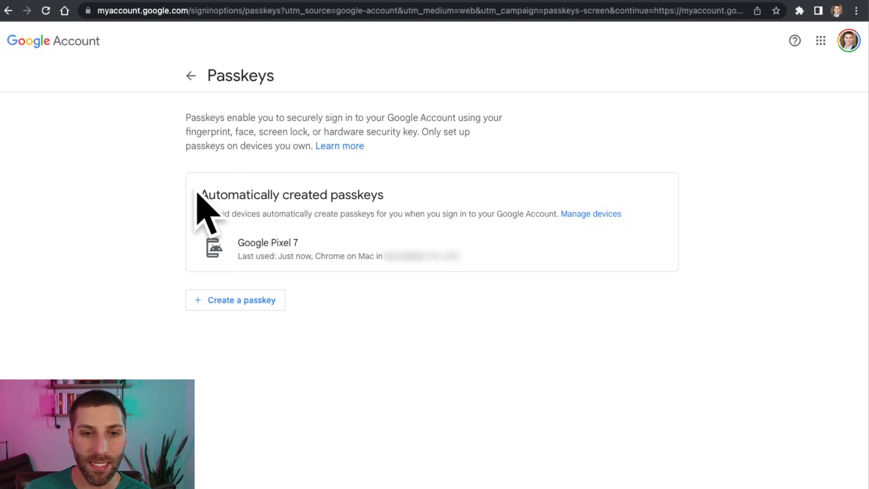
pyautogui.moveTo(180, 195)
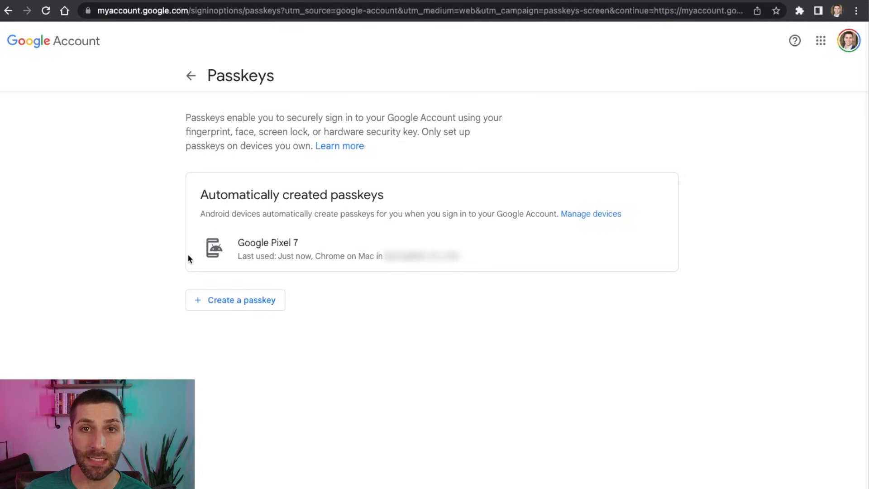
pyautogui.moveTo(246, 308)
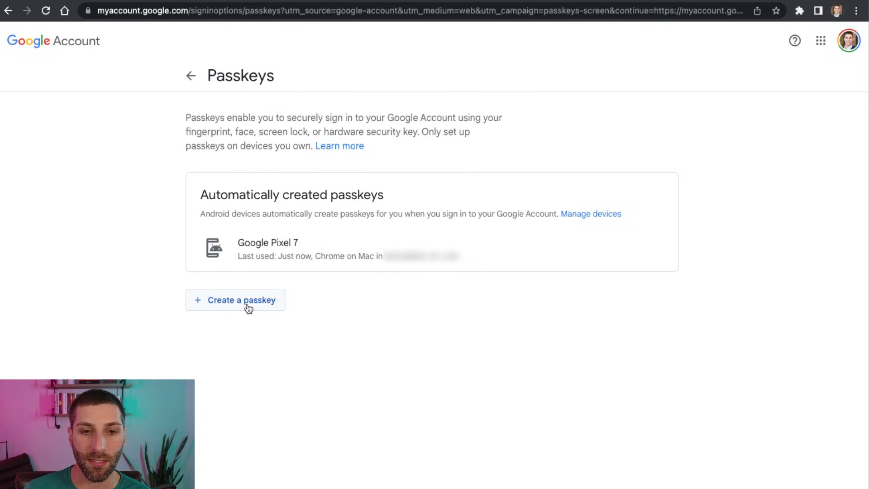
# Create a passkey saved in Chrome on this Mac, confirming Chrome's passkey prompt
pyautogui.click(240, 300)
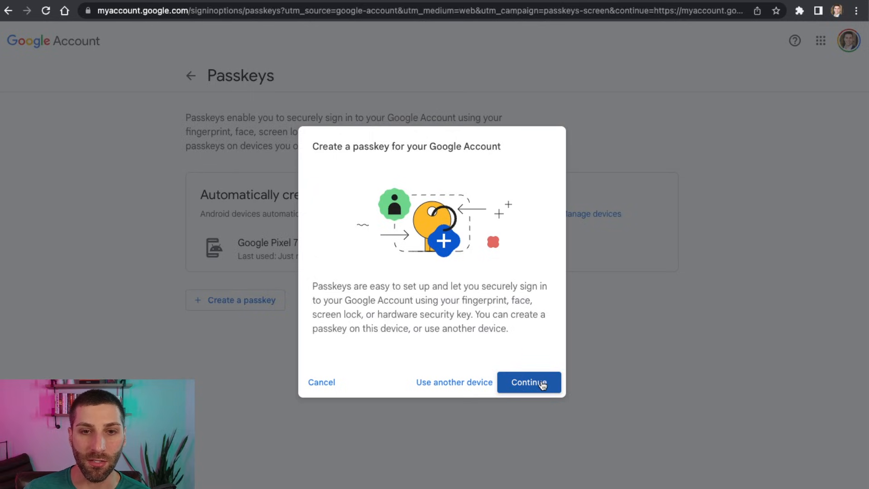
pyautogui.click(528, 382)
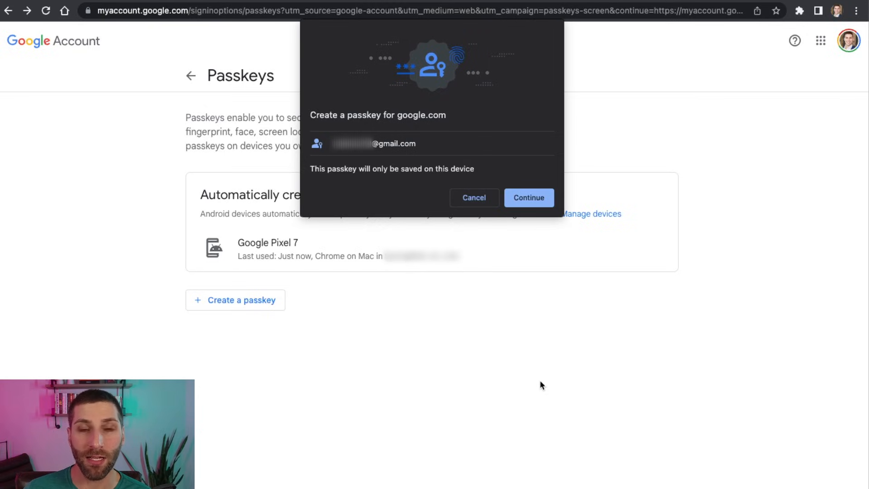
pyautogui.moveTo(527, 331)
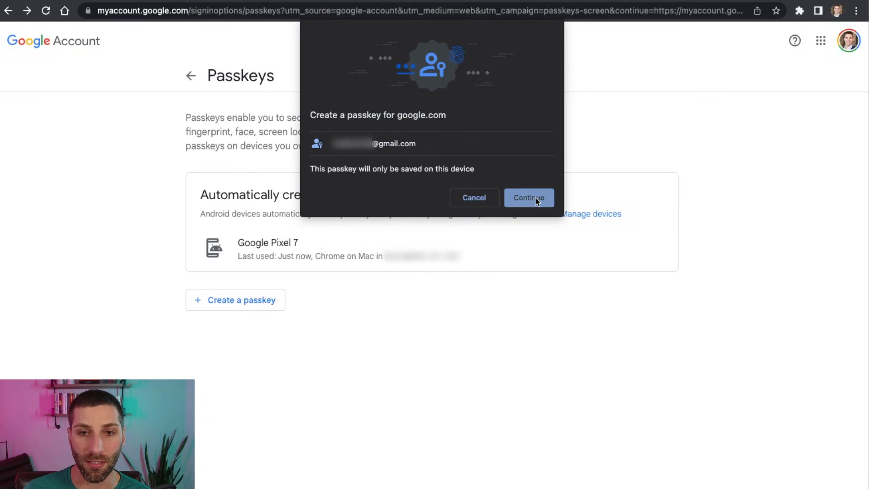
pyautogui.click(528, 198)
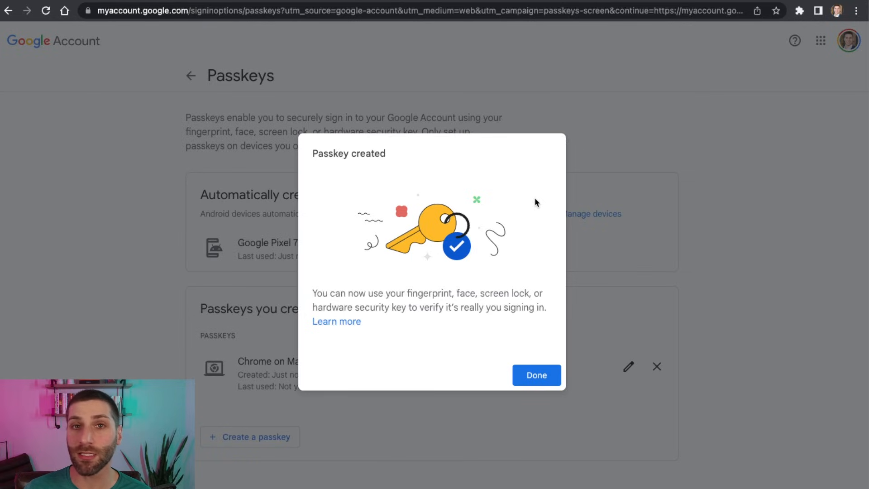
pyautogui.moveTo(536, 343)
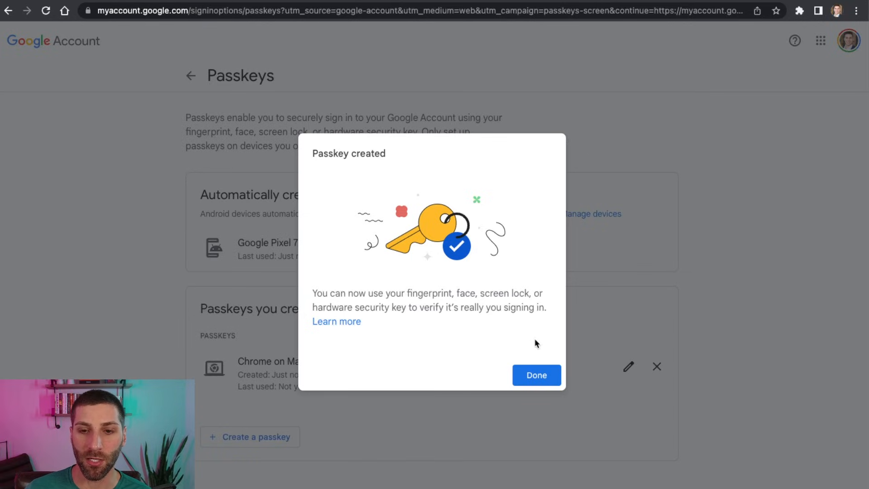
# Close the 'Passkey created' confirmation with Done
pyautogui.click(536, 375)
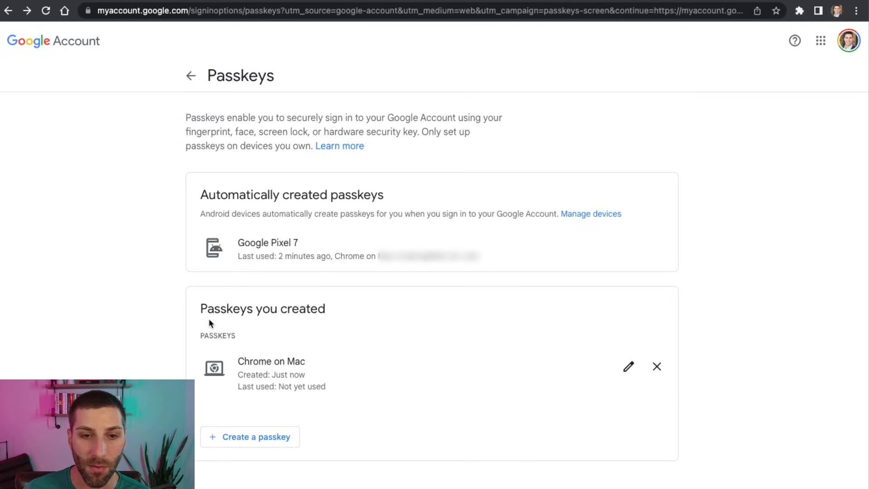
pyautogui.moveTo(195, 399)
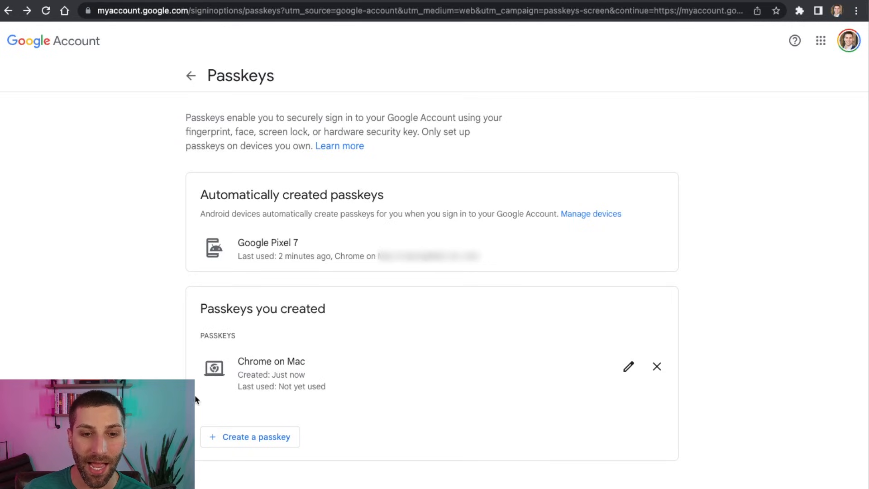
pyautogui.moveTo(356, 376)
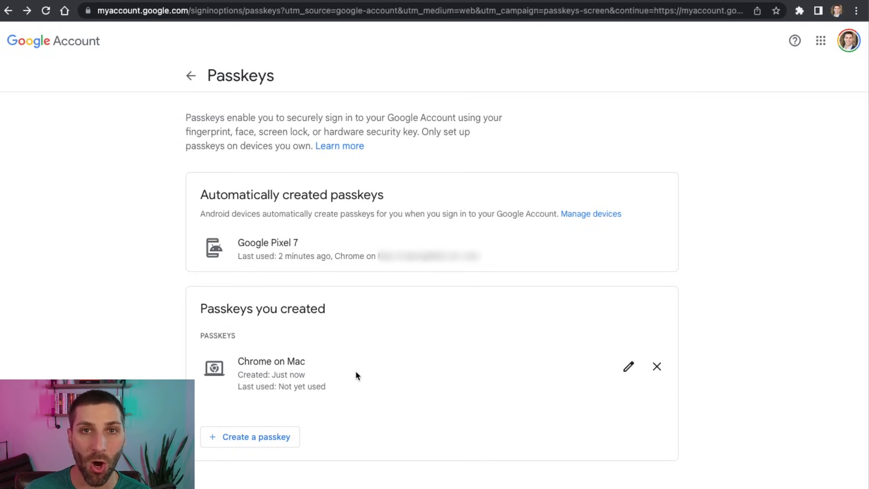
pyautogui.moveTo(398, 369)
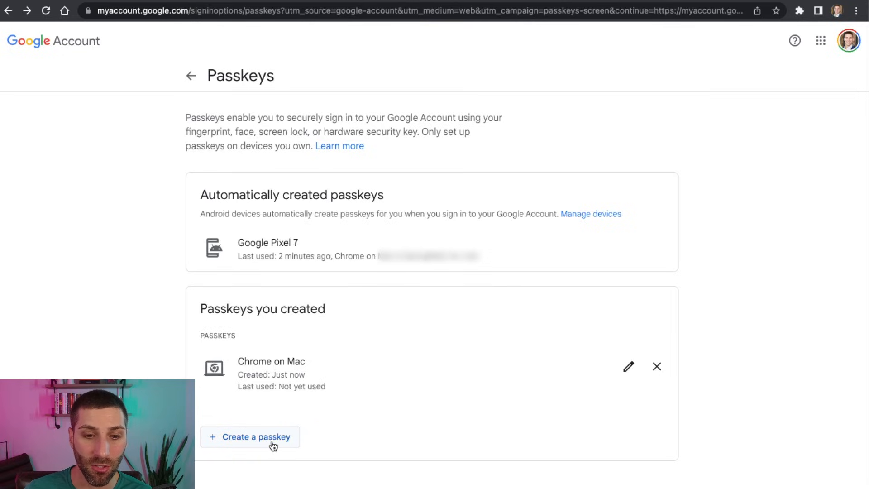
# Create a passkey on the USB security key, entering its PIN and allowing make and model
pyautogui.click(250, 437)
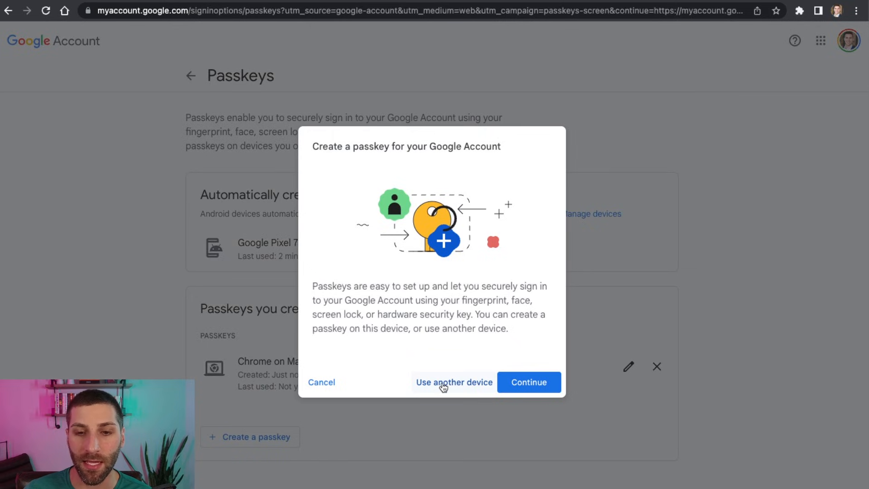
pyautogui.click(453, 382)
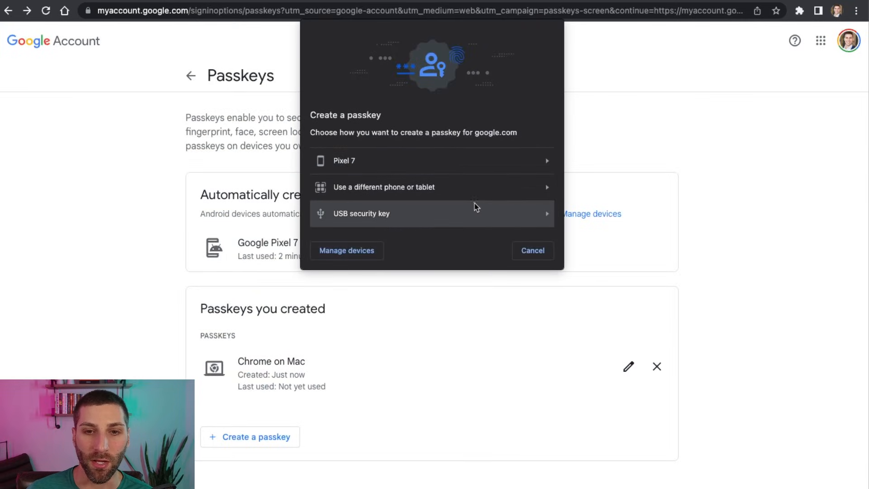
pyautogui.click(432, 213)
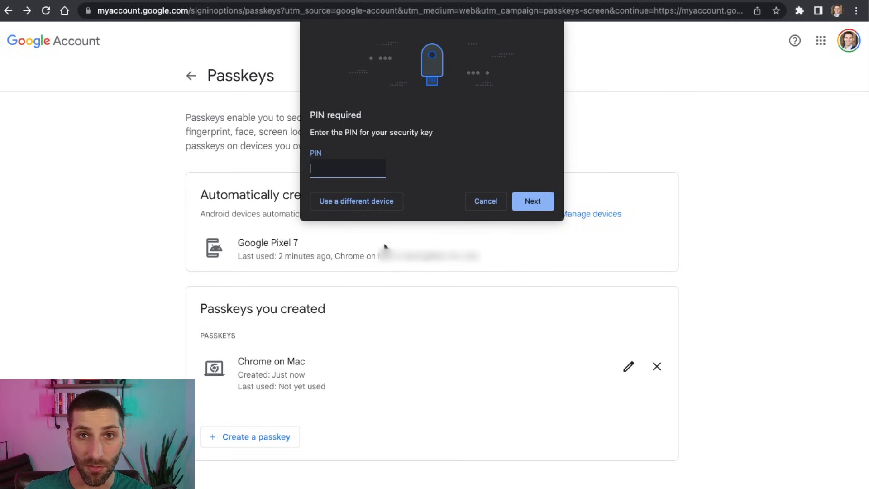
pyautogui.click(531, 200)
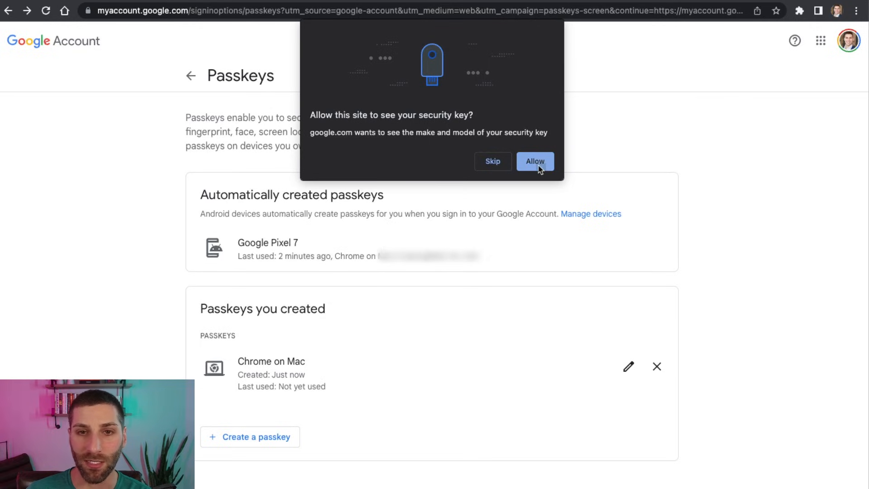
pyautogui.click(534, 161)
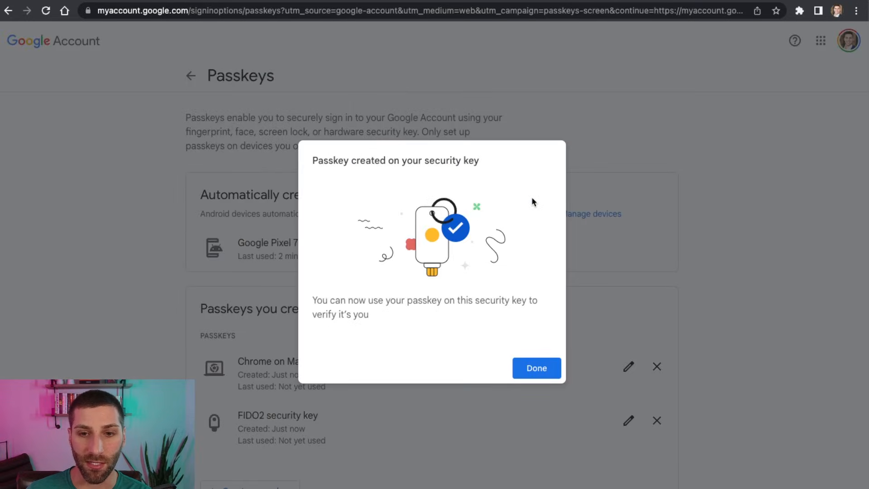
pyautogui.moveTo(528, 221)
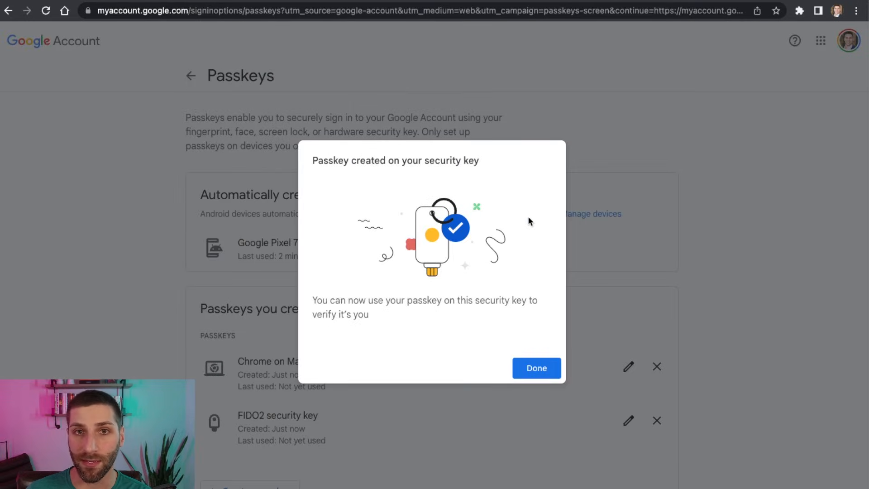
pyautogui.click(535, 368)
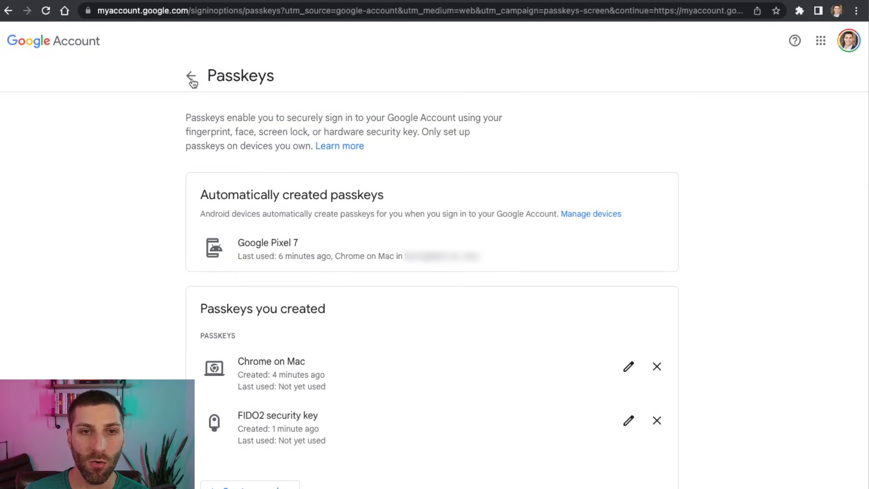
# Return to the Security page and scroll toward 'Skip password when possible'
pyautogui.click(191, 76)
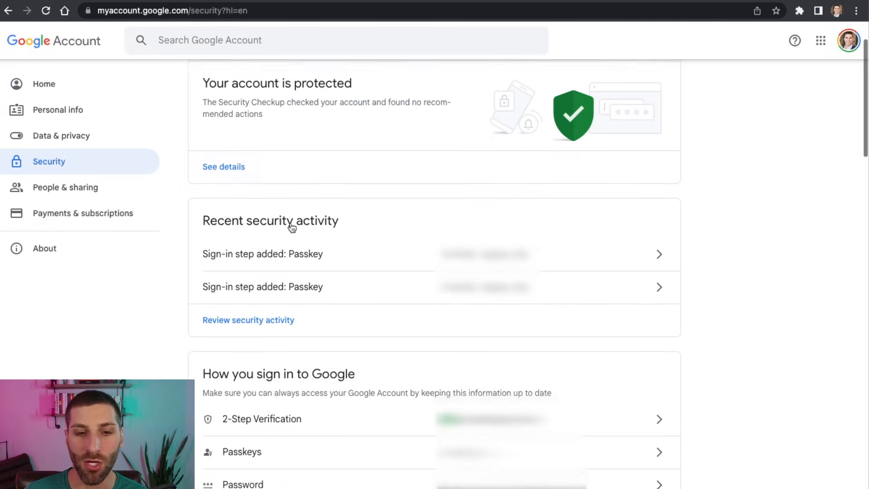
pyautogui.scroll(-3)
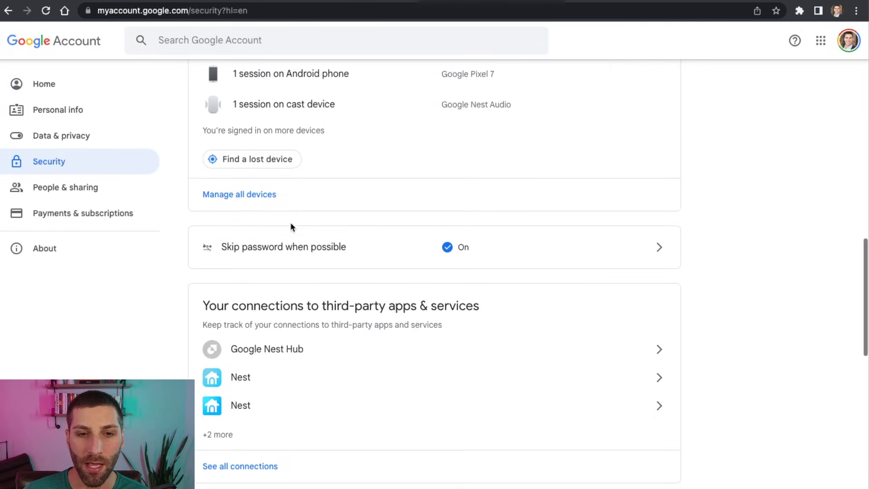
pyautogui.scroll(-3)
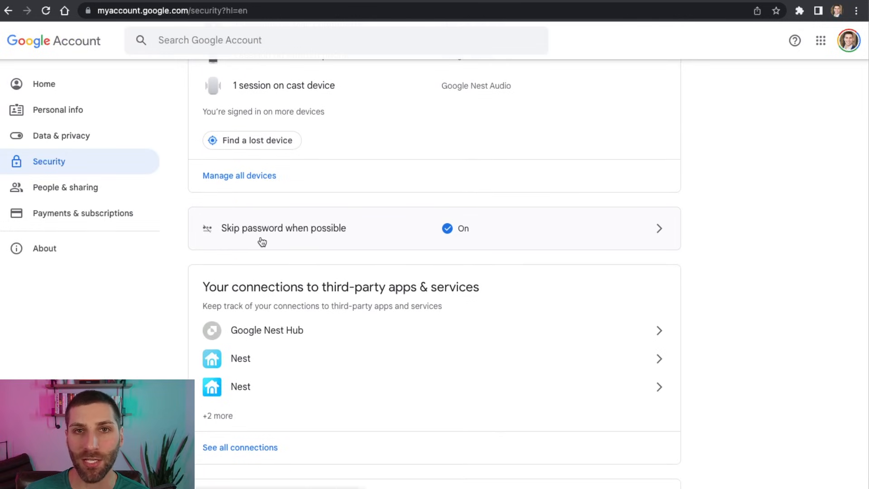
pyautogui.moveTo(442, 239)
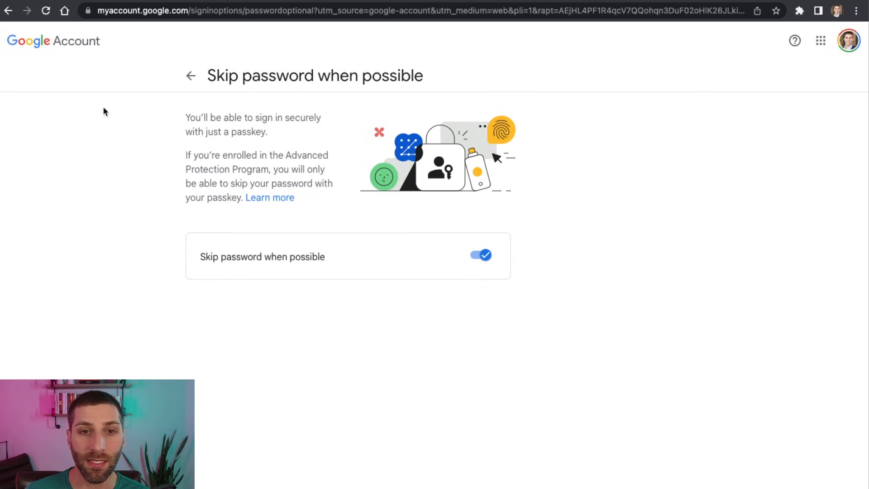
pyautogui.moveTo(138, 118)
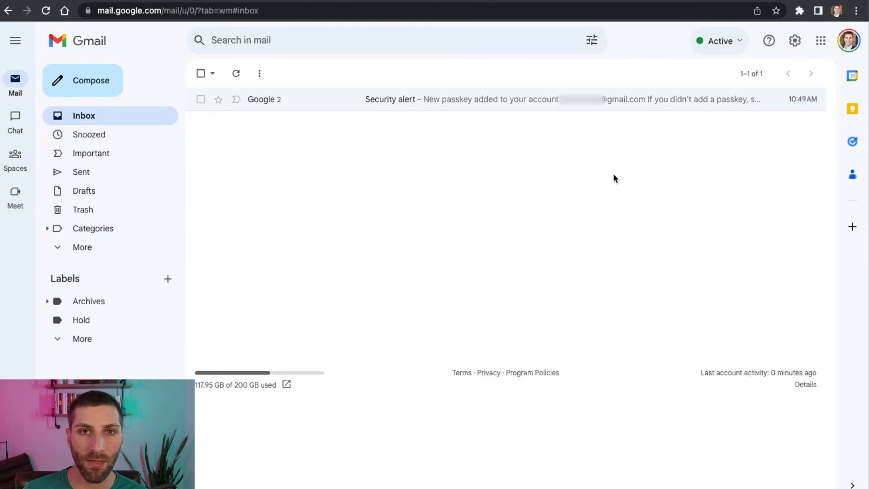
pyautogui.moveTo(598, 178)
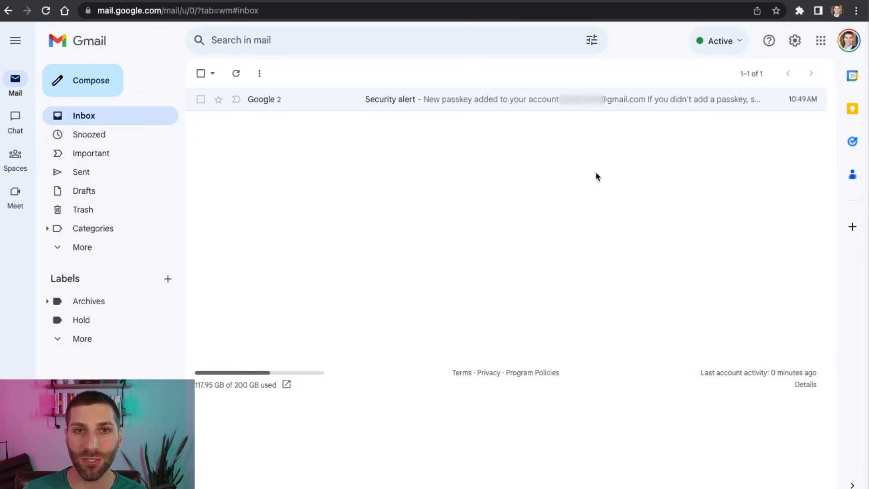
pyautogui.moveTo(450, 134)
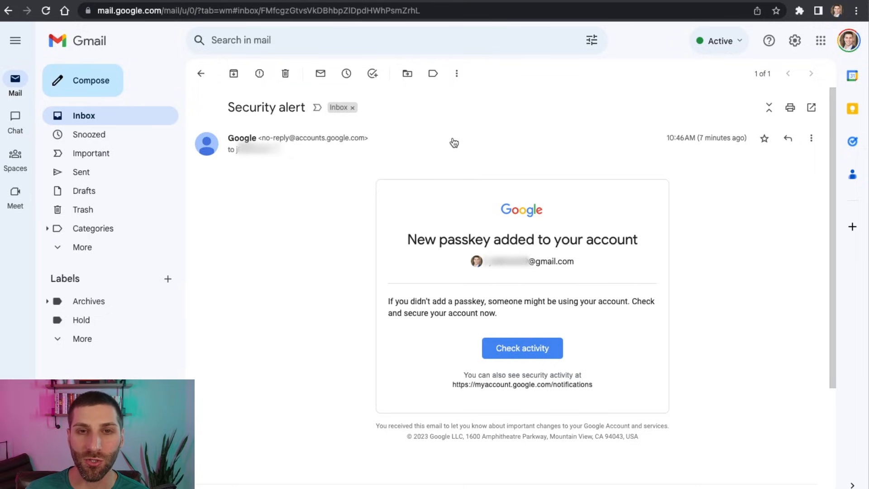
pyautogui.click(201, 73)
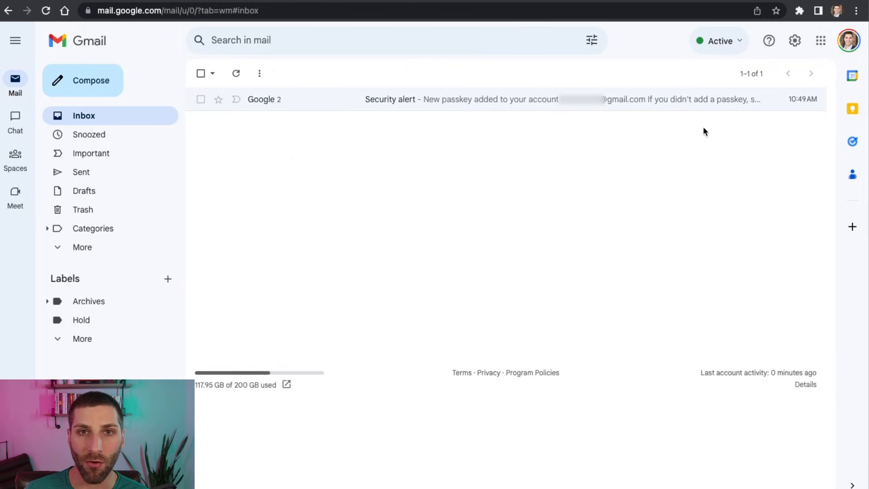
# Sign out of Gmail and sign back in, verifying with this Mac's passkey
pyautogui.click(847, 40)
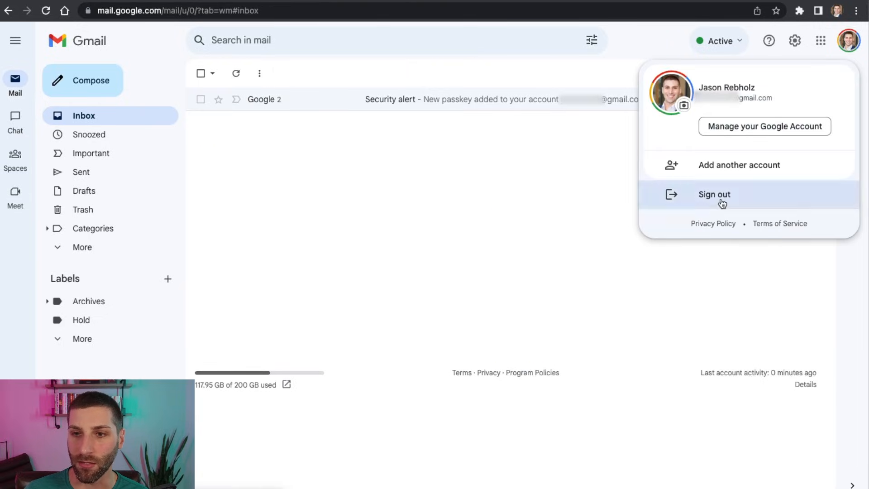
pyautogui.click(714, 195)
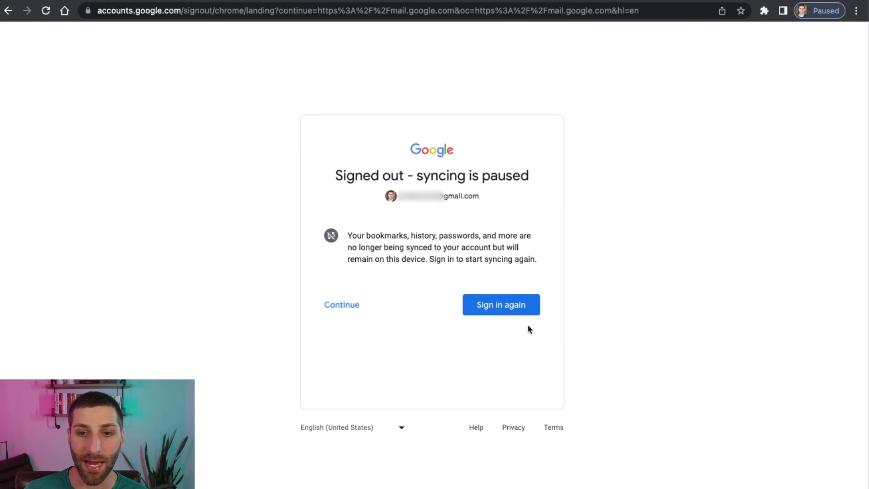
pyautogui.click(500, 304)
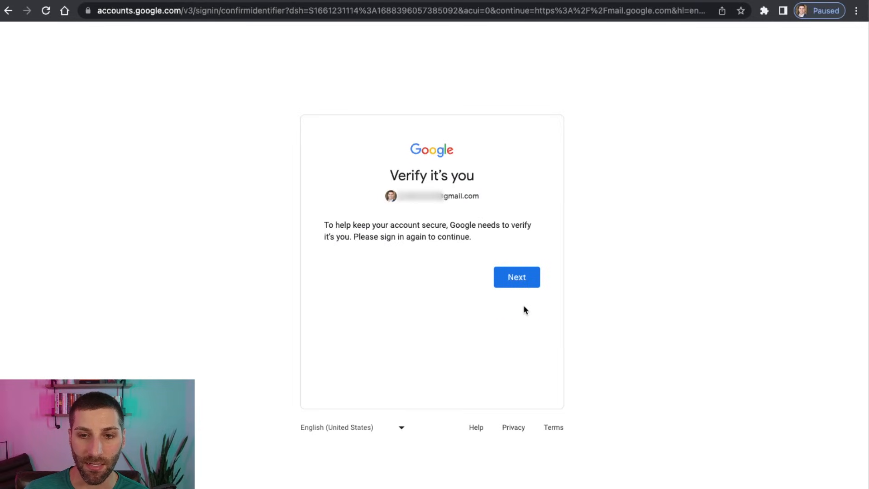
pyautogui.moveTo(525, 294)
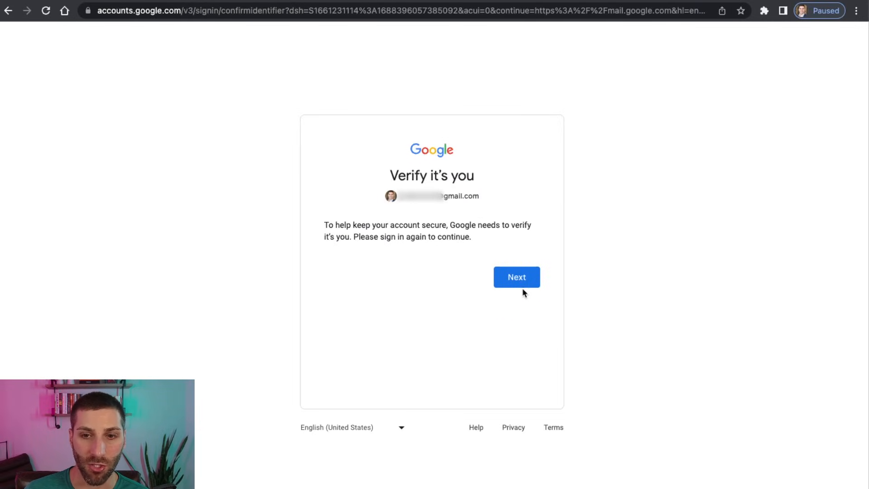
pyautogui.click(516, 277)
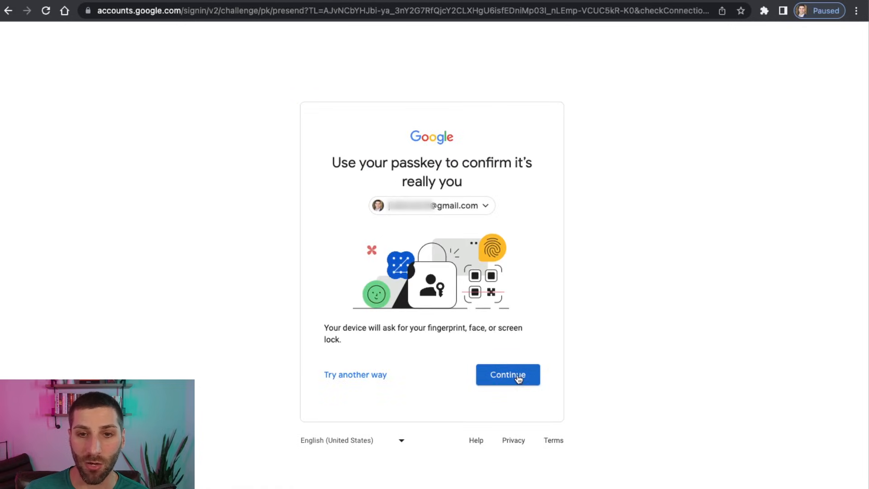
pyautogui.click(506, 374)
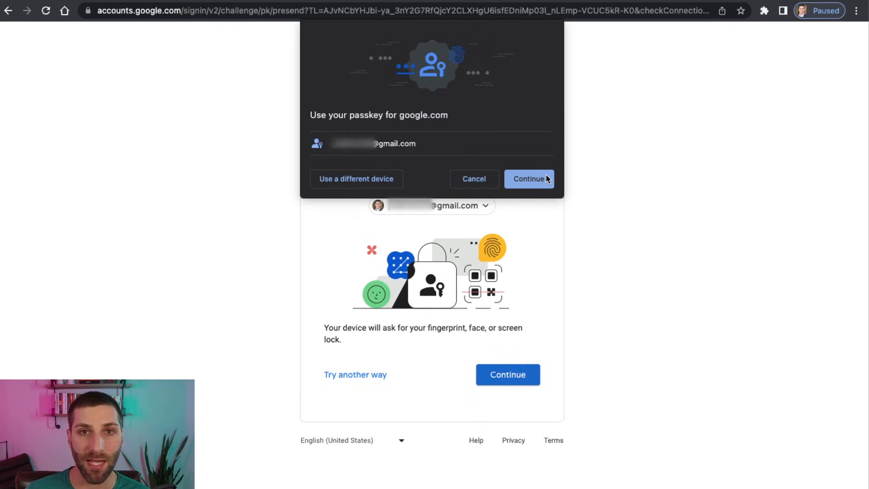
pyautogui.click(528, 178)
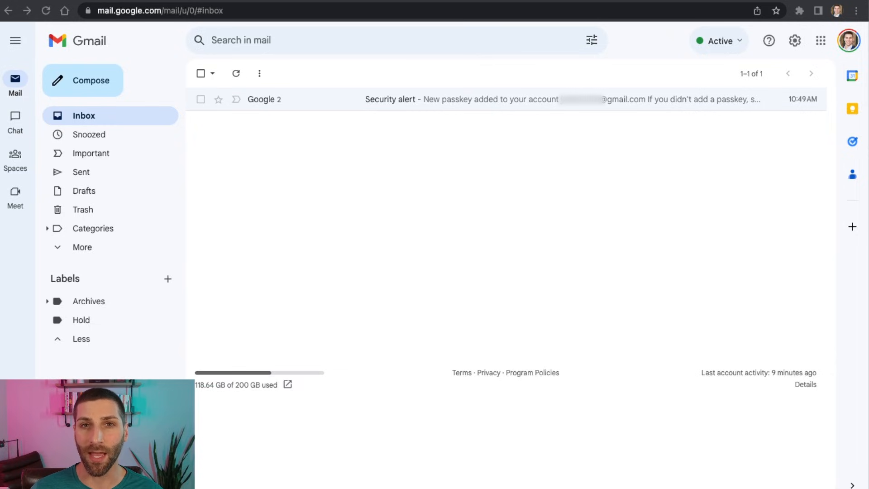
# Sign out again and restart sign-in up to the passkey verification prompt
pyautogui.click(848, 40)
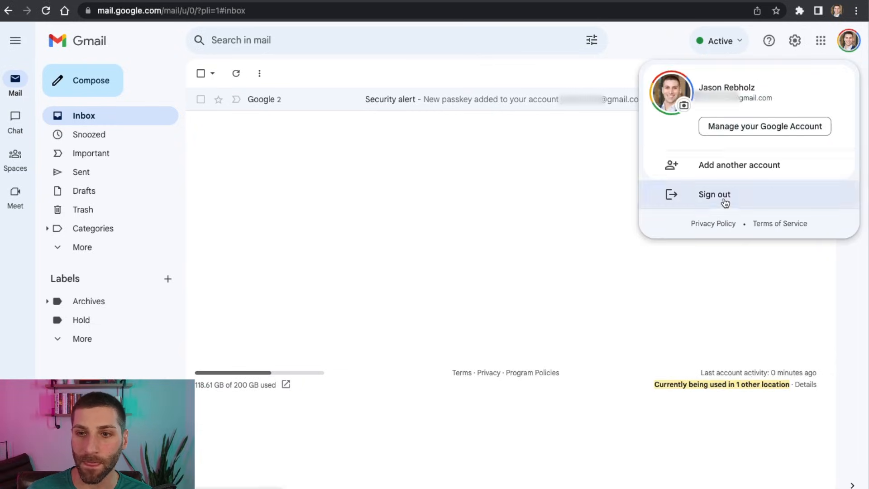
pyautogui.click(714, 195)
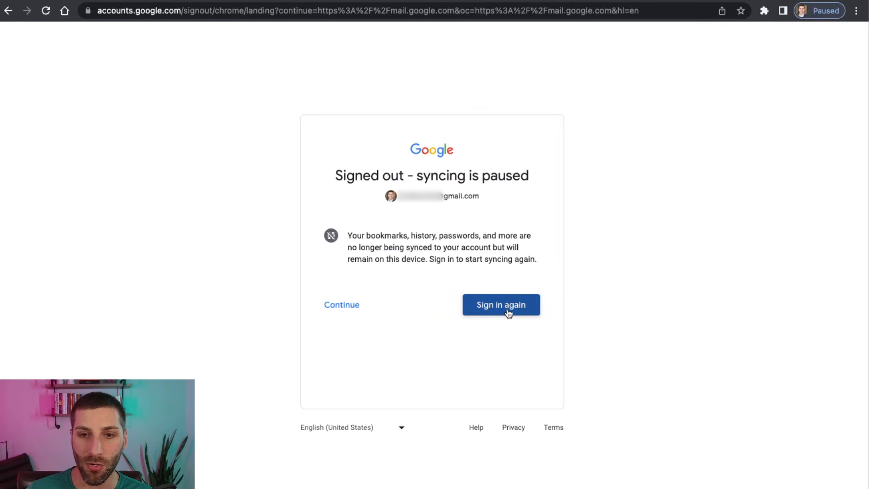
pyautogui.click(500, 304)
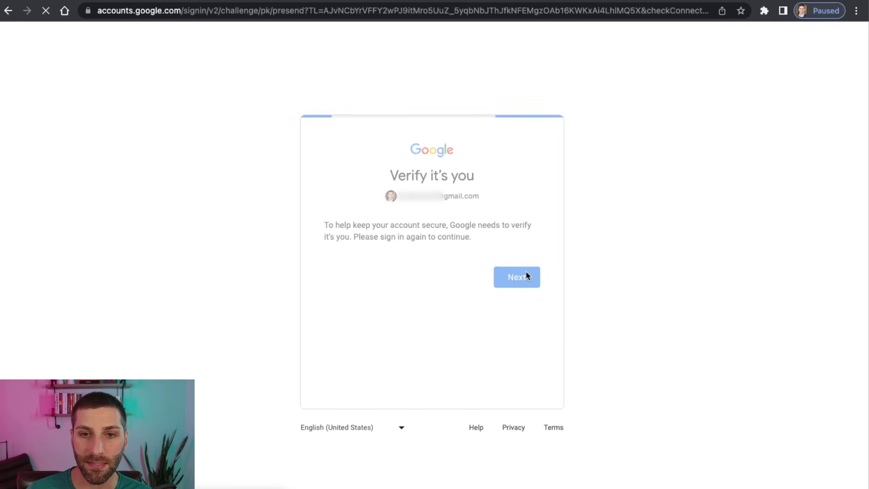
pyautogui.click(516, 277)
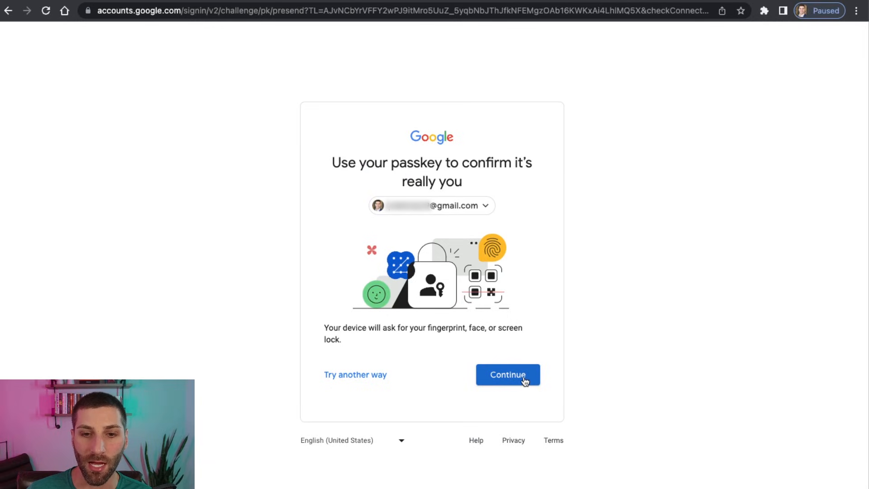
pyautogui.click(506, 375)
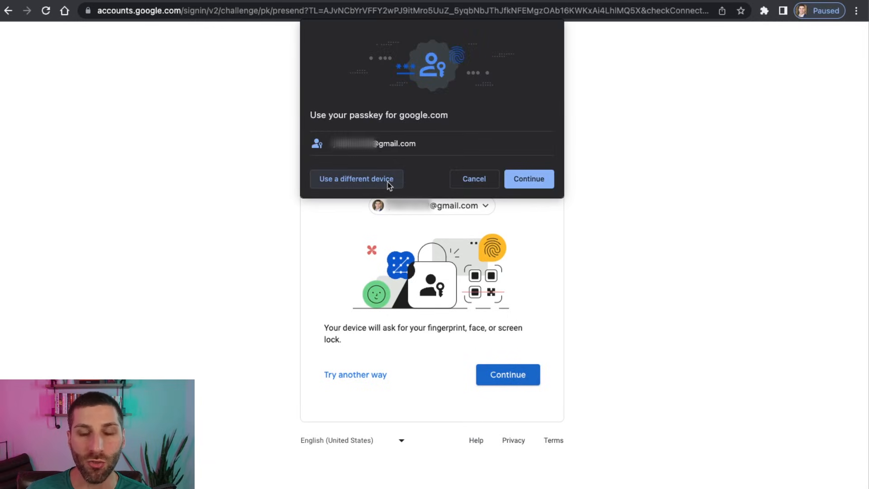
# Verify sign-in with the Pixel 7 phone's passkey via 'Use a different device'
pyautogui.click(356, 179)
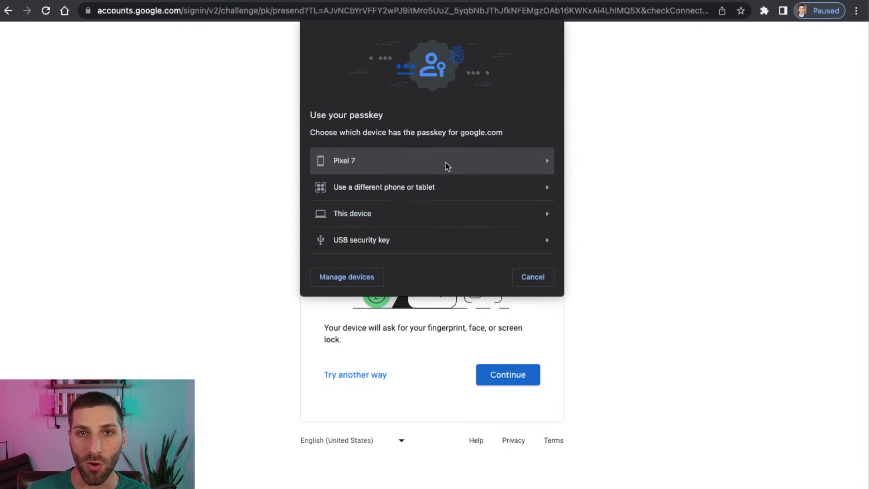
pyautogui.click(344, 161)
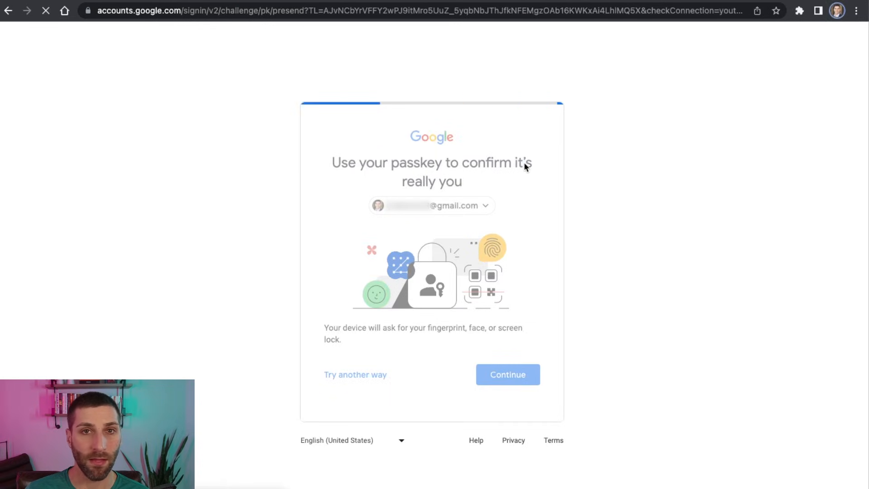
pyautogui.click(507, 374)
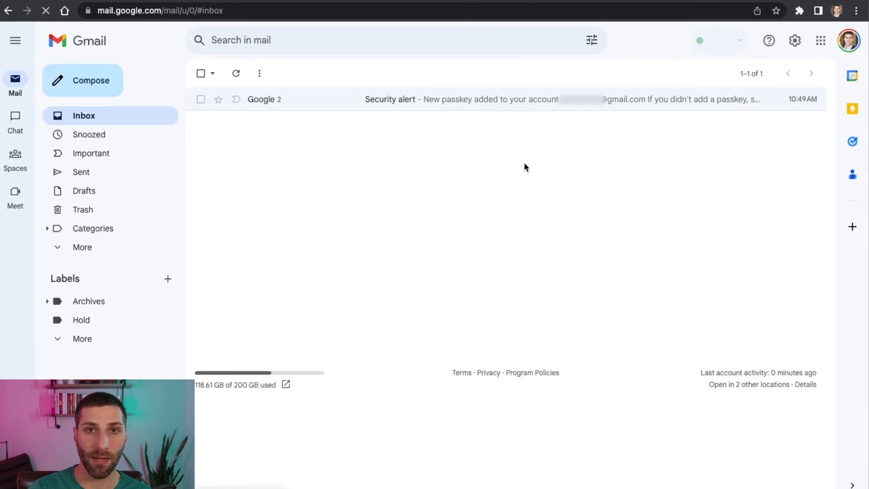